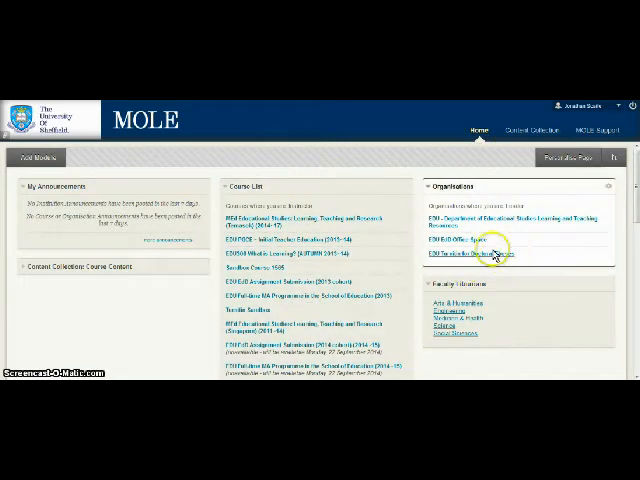
mouse_move(528, 246)
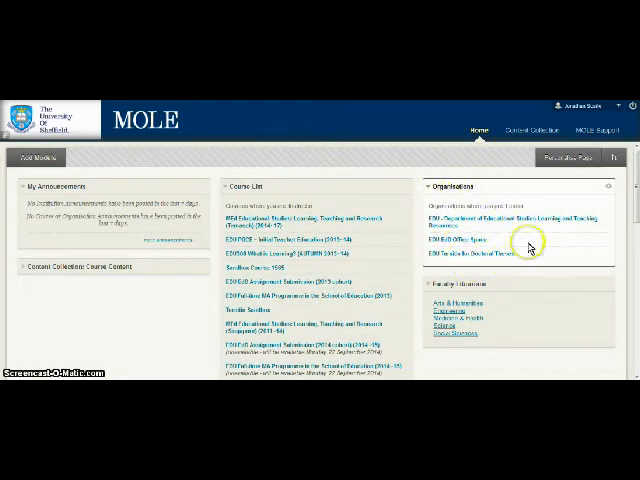
mouse_move(456, 268)
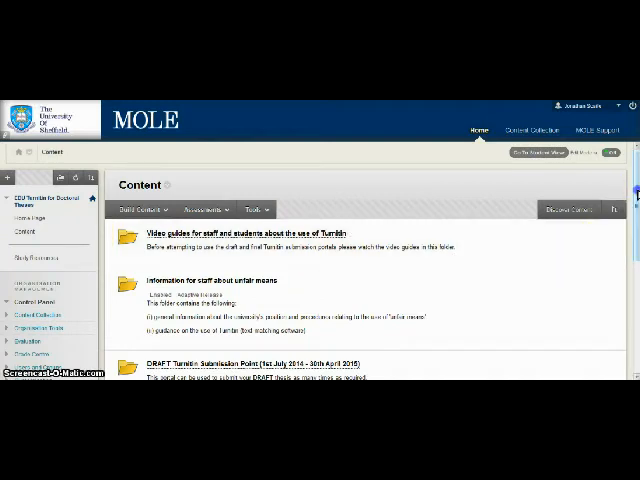
Navigate the Content page down to the FINAL Submission Point folder (1st July 2014 – 30 April 2015)
scroll(down, 3)
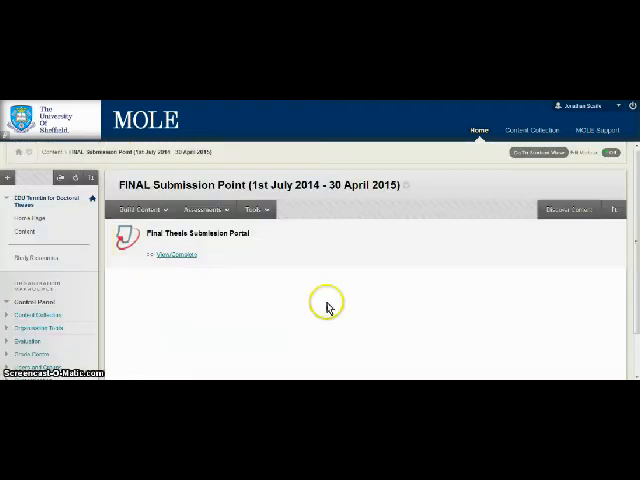
mouse_move(202, 290)
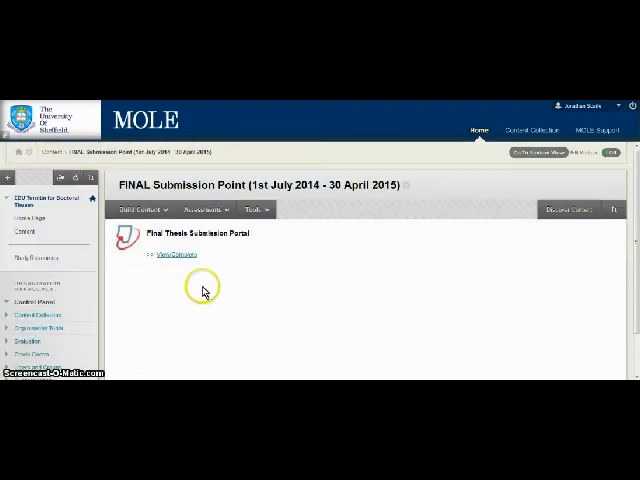
Enter the Final Thesis Submission Portal via View/Complete, bringing up the Turnitin submit form
click(174, 254)
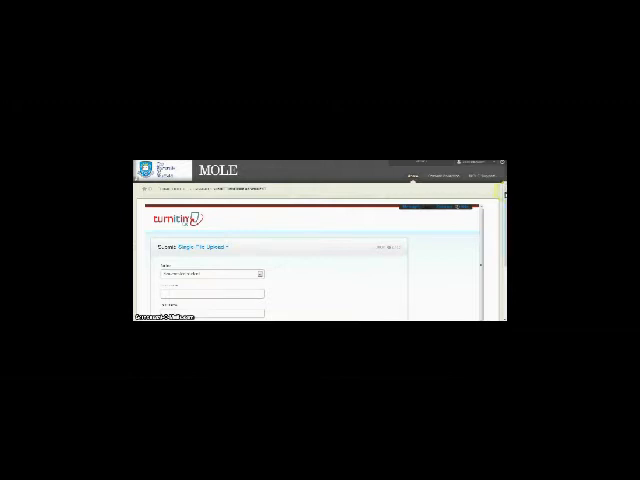
Fill the author's first name, last name and submission title on the Turnitin Submit File form
scroll(down, 3)
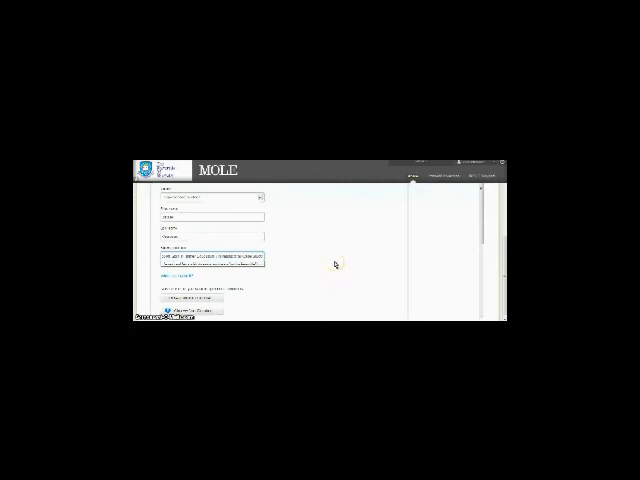
mouse_move(496, 232)
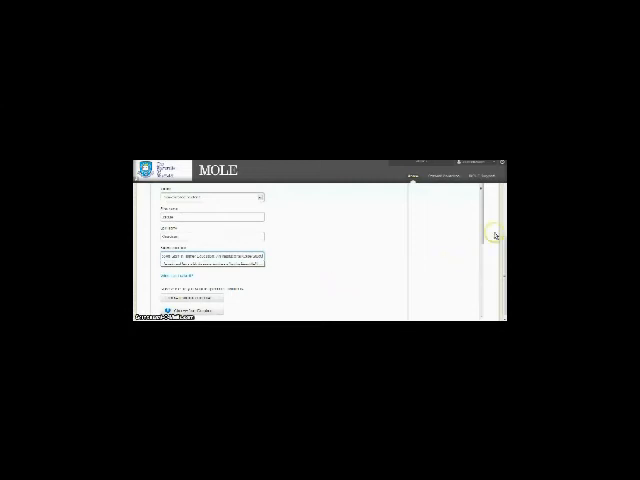
scroll(down, 3)
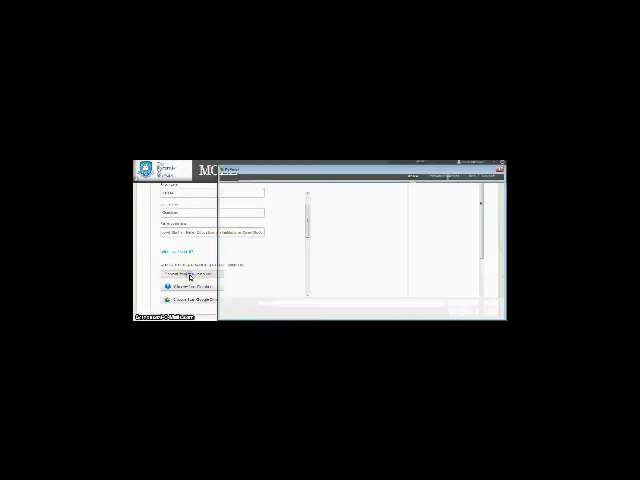
Choose the thesis file from this computer and upload it to the Turnitin submission
click(192, 278)
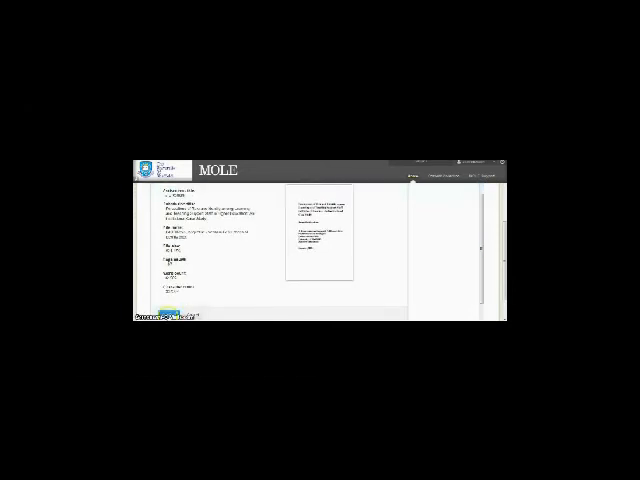
mouse_move(252, 290)
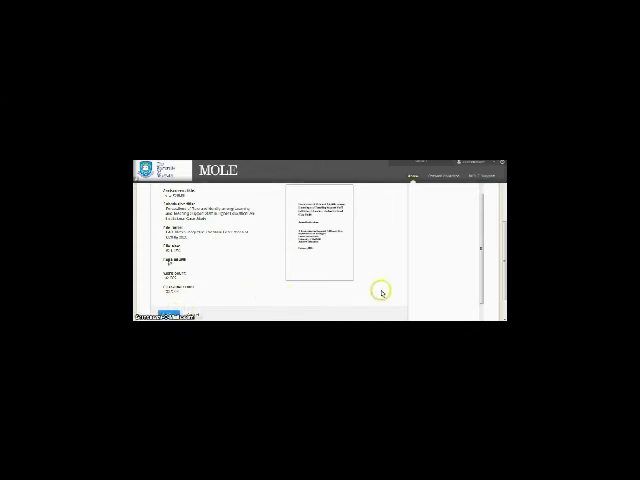
mouse_move(476, 224)
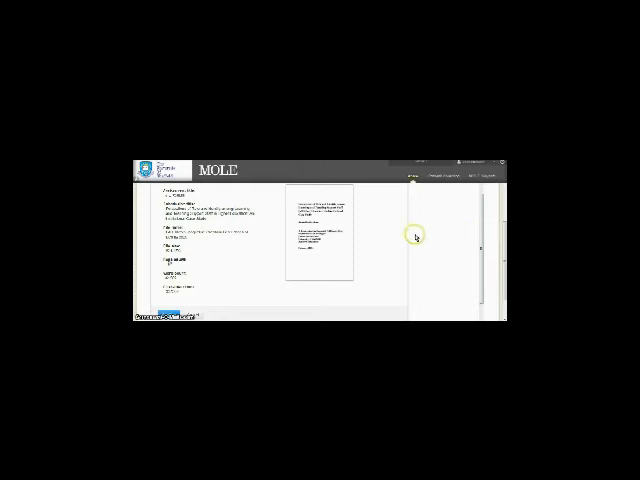
mouse_move(370, 228)
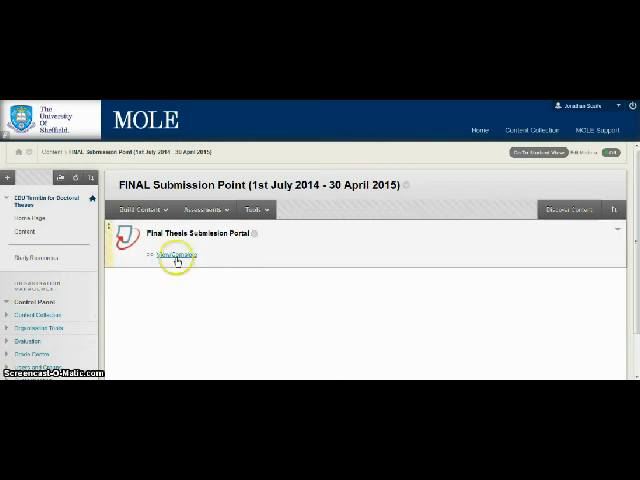
Reopen the submitted thesis through View/Complete to display its Turnitin digital receipt
click(172, 254)
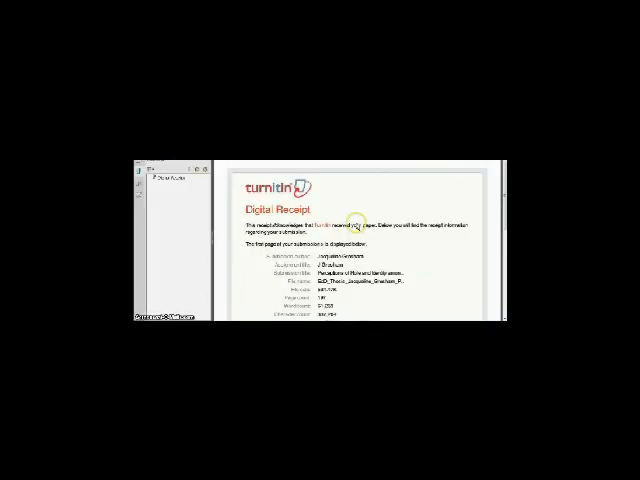
mouse_move(228, 200)
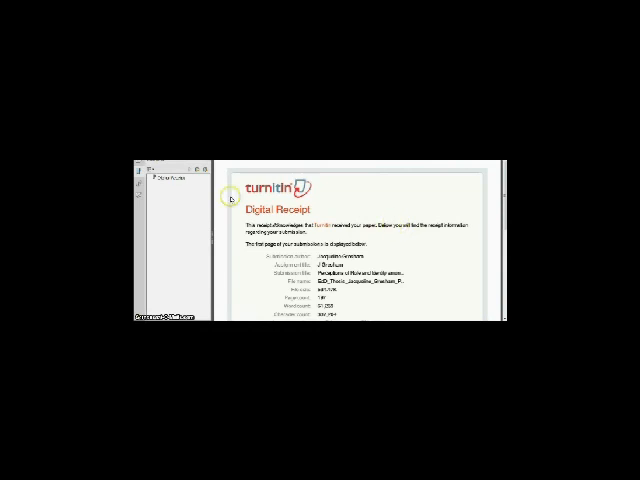